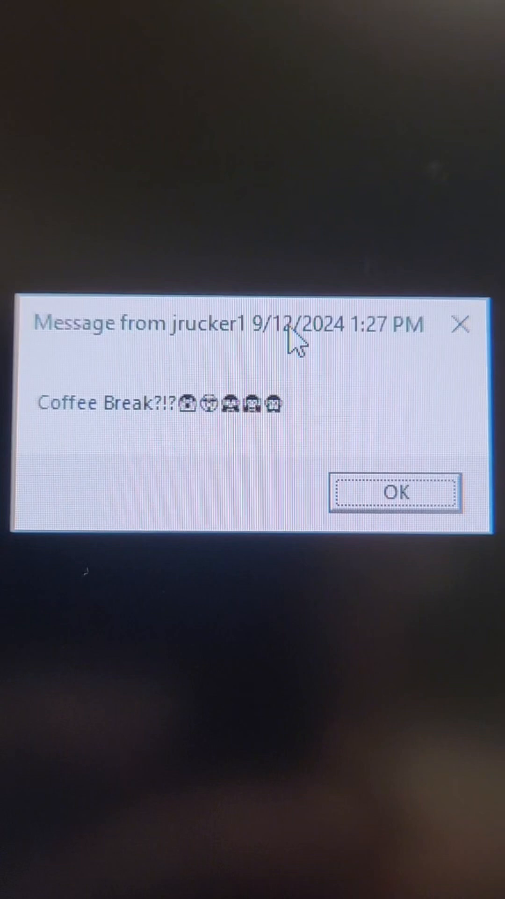
Dismiss the 'Coffee Break?!?' msg pop-up with OK, revealing the MSG documentation page
{"action": "left_click", "coordinate": [395, 492]}
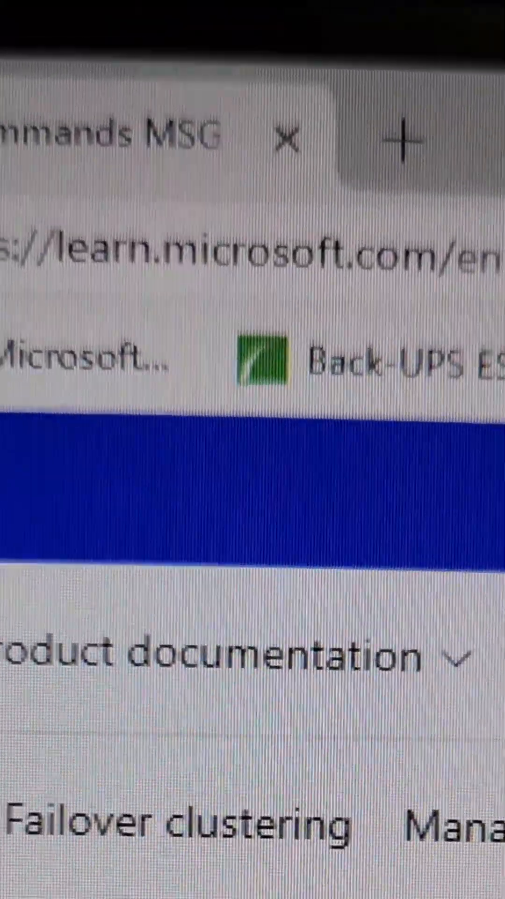
Scroll down the MSG documentation before the 'YOUR MESSAGE HERE' pop-up appears
{"action": "scroll", "scroll_direction": "down", "scroll_amount": 3}
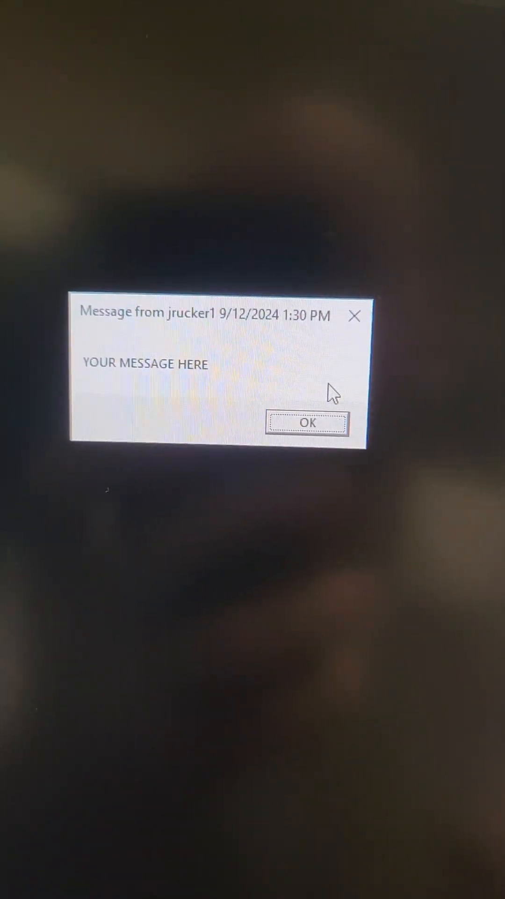
Dismiss the 'YOUR MESSAGE HERE' pop-up with OK, returning to the article's Summary and Syntax
{"action": "left_click", "coordinate": [307, 422]}
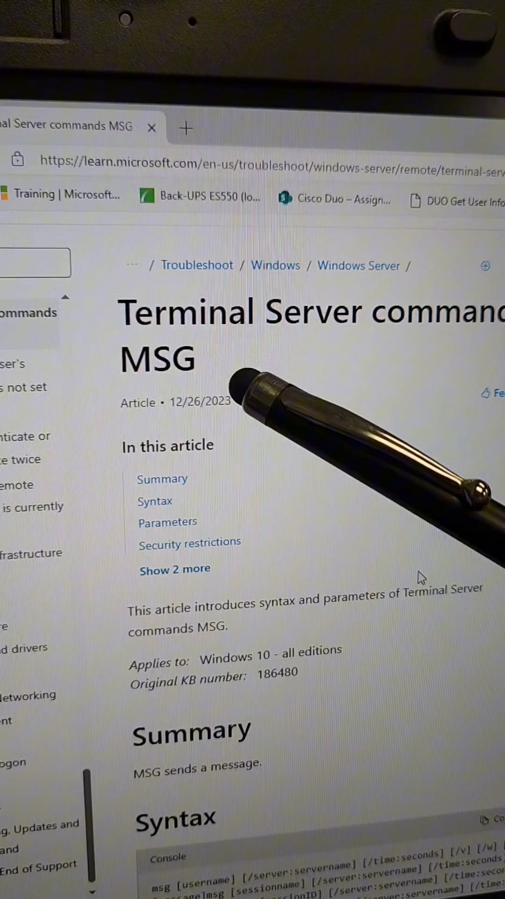
Scroll past Parameters and Additional notes to the Examples section with the timed Coffee break example
{"action": "scroll", "scroll_direction": "down", "scroll_amount": 3}
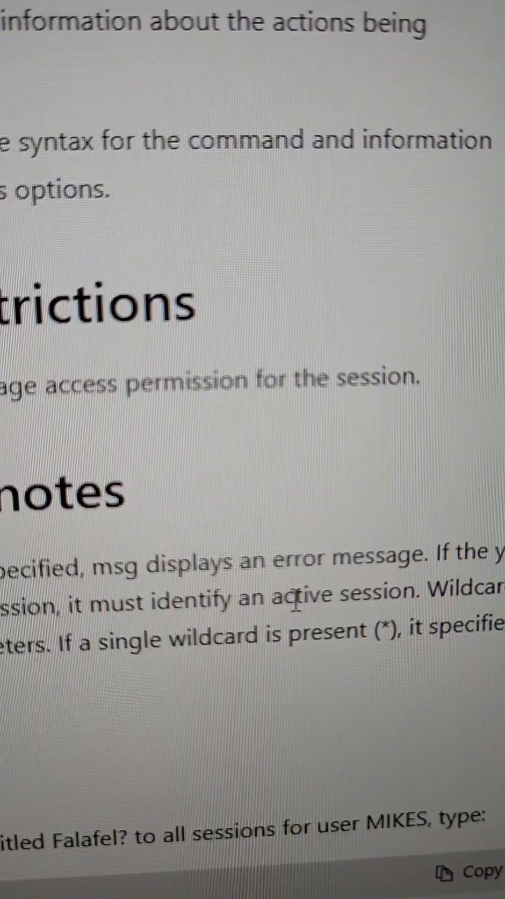
{"action": "scroll", "scroll_direction": "up", "scroll_amount": 3}
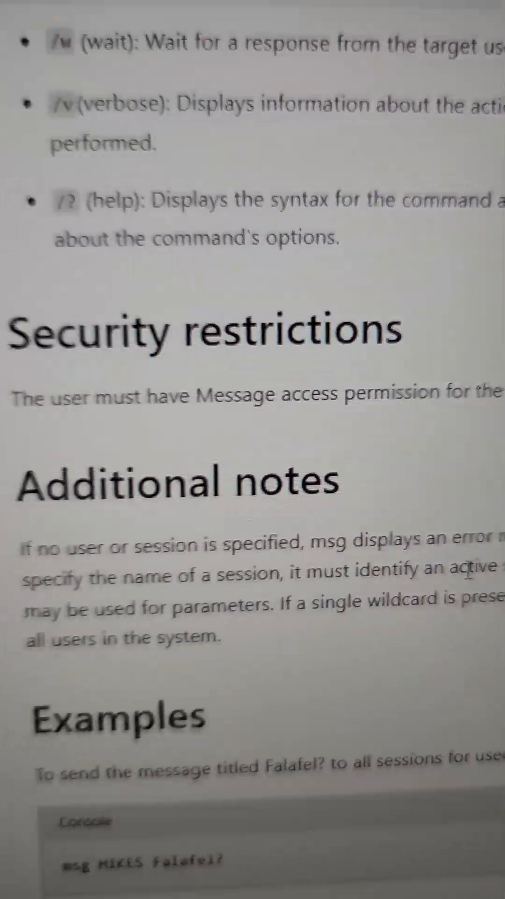
{"action": "scroll", "scroll_direction": "down", "scroll_amount": 3}
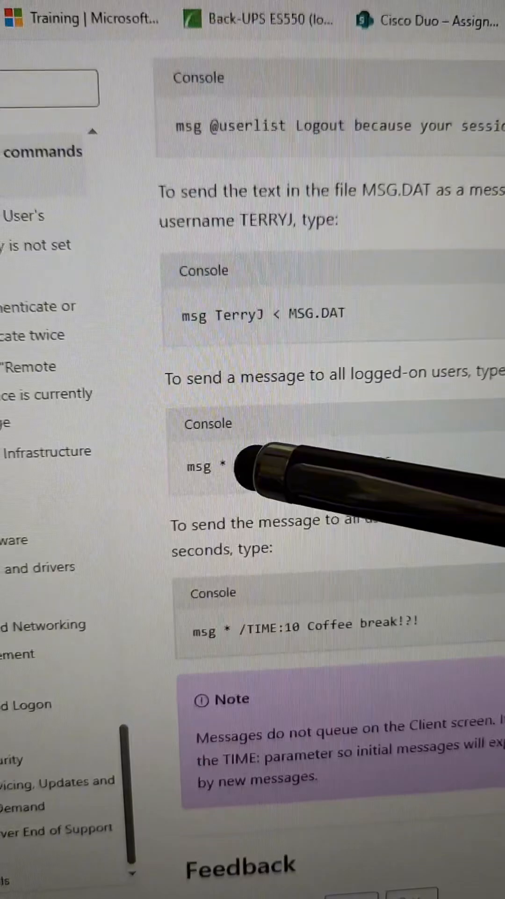
{"action": "scroll", "scroll_direction": "up", "scroll_amount": 3}
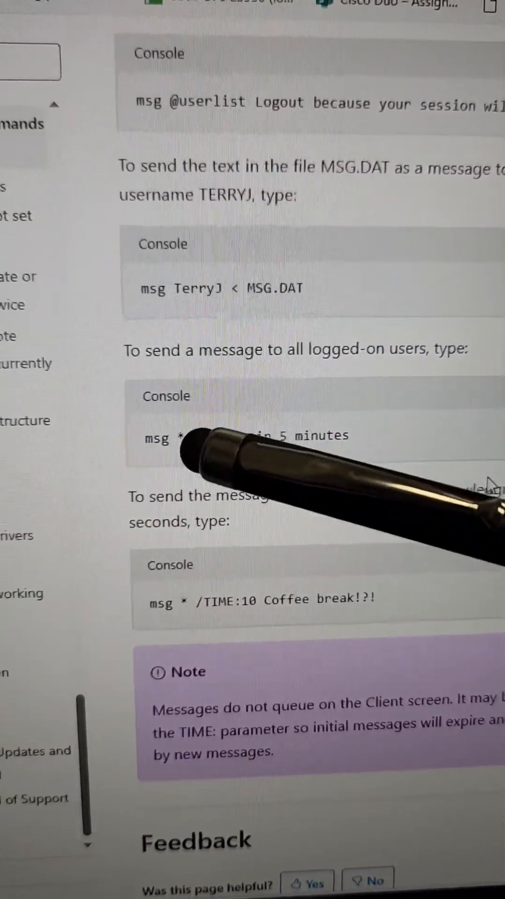
{"action": "scroll", "scroll_direction": "up", "scroll_amount": 3}
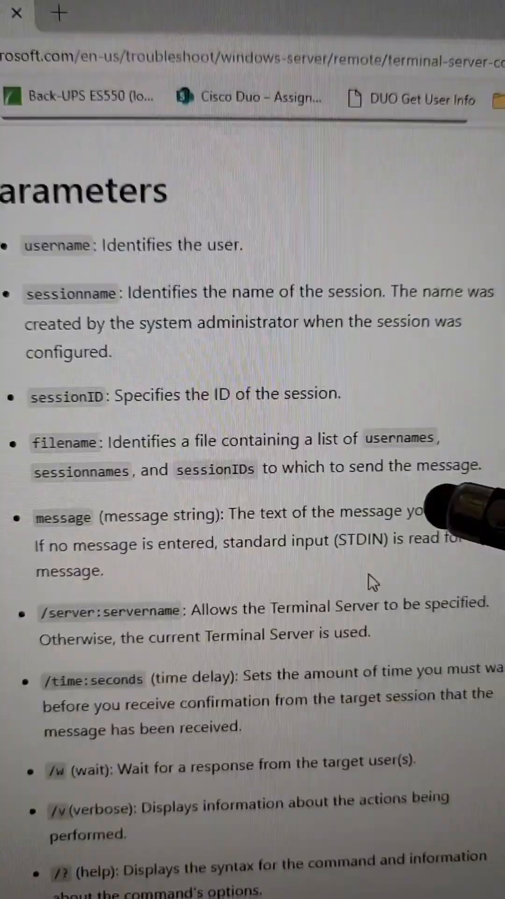
{"action": "scroll", "scroll_direction": "down", "scroll_amount": 3}
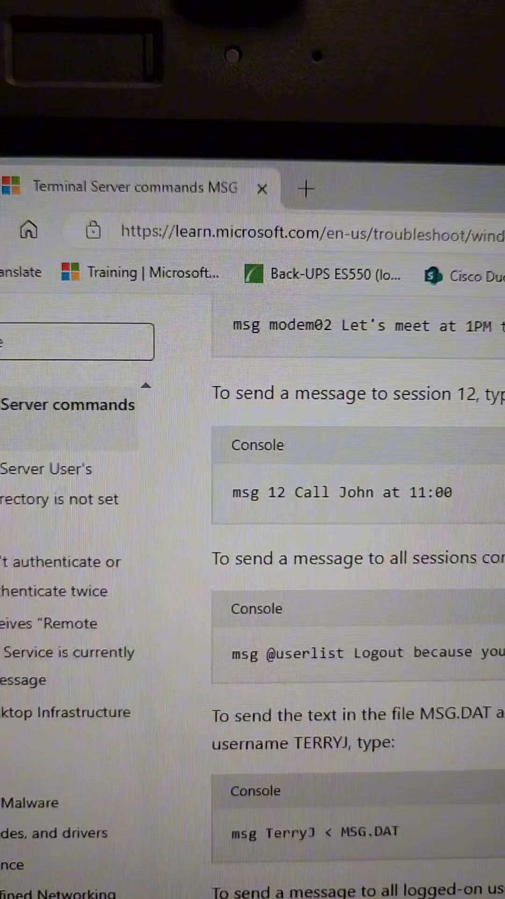
{"action": "scroll", "scroll_direction": "down", "scroll_amount": 3}
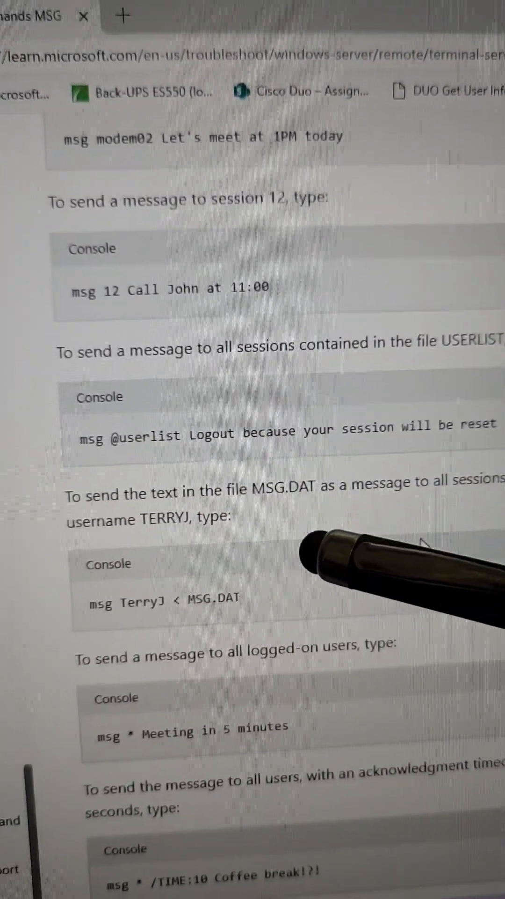